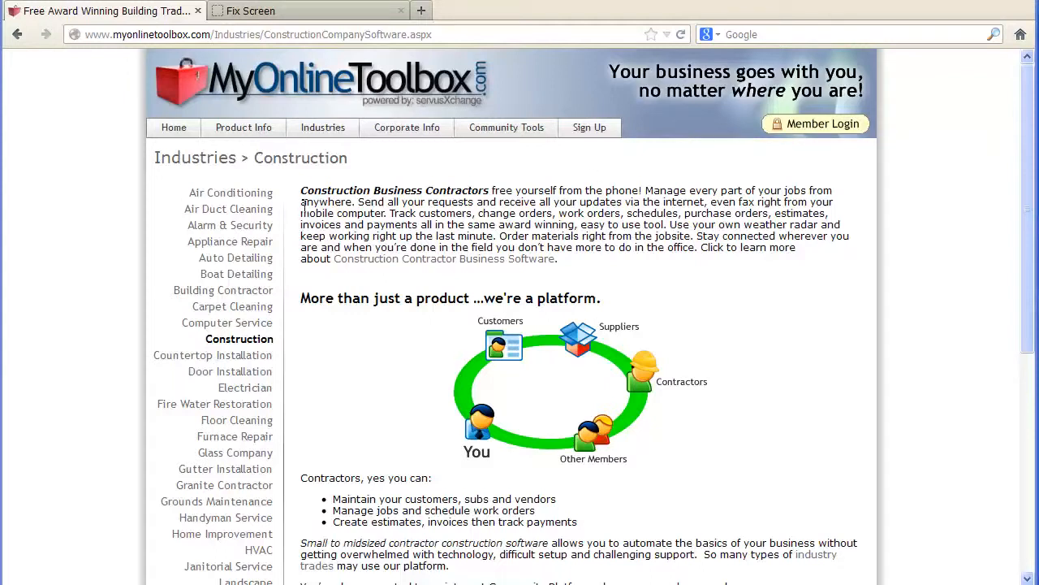
pyautogui.moveTo(230, 192)
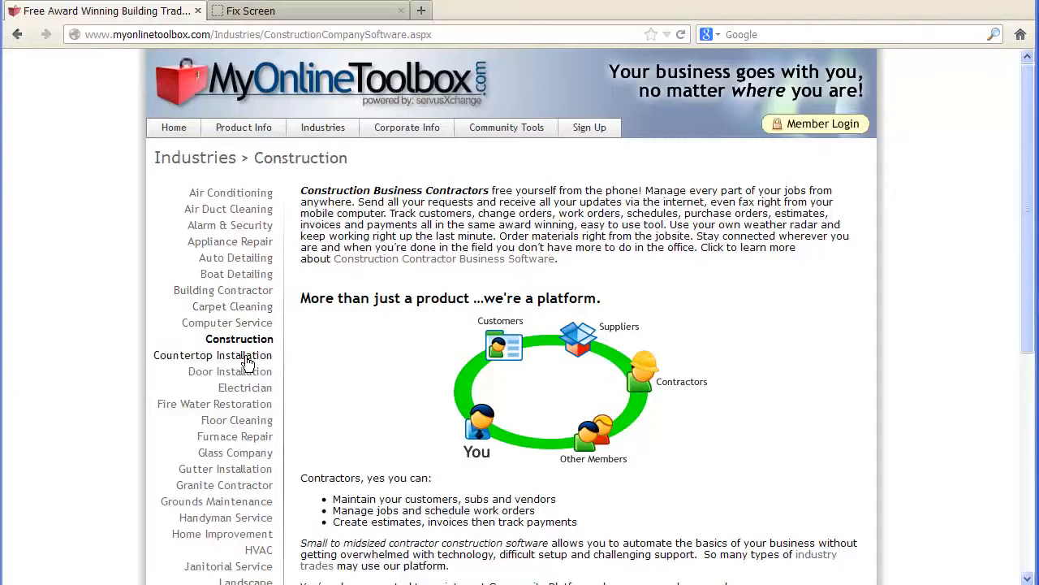
pyautogui.moveTo(266, 413)
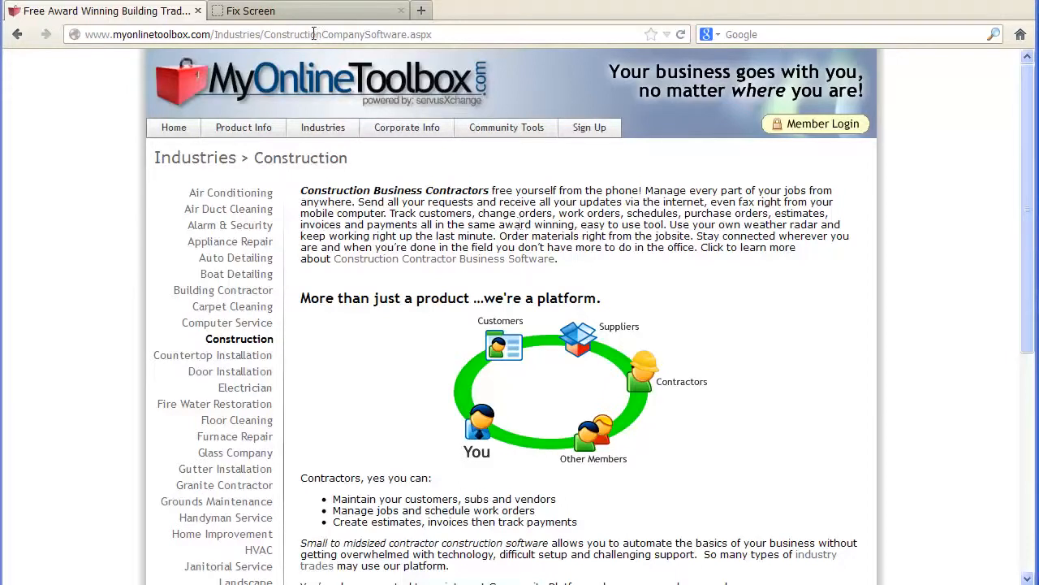
# Step: Switch from the Construction industry page to the Fix Screen job form (job 14, John Doe Sr.)
pyautogui.click(305, 10)
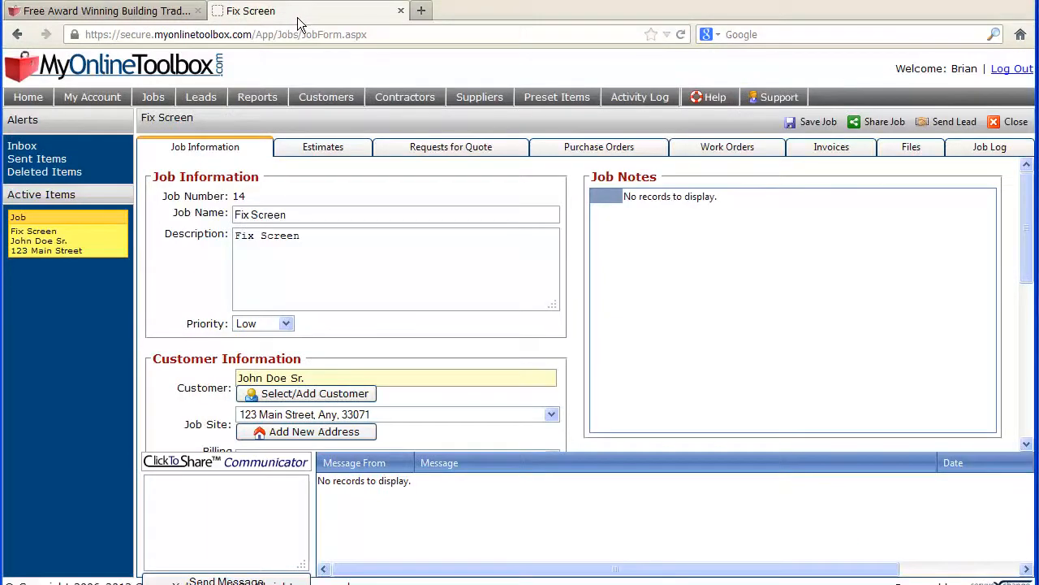
# Step: Show the Fix Screen job's estimates and bring up Estimate # 7's details
pyautogui.click(324, 97)
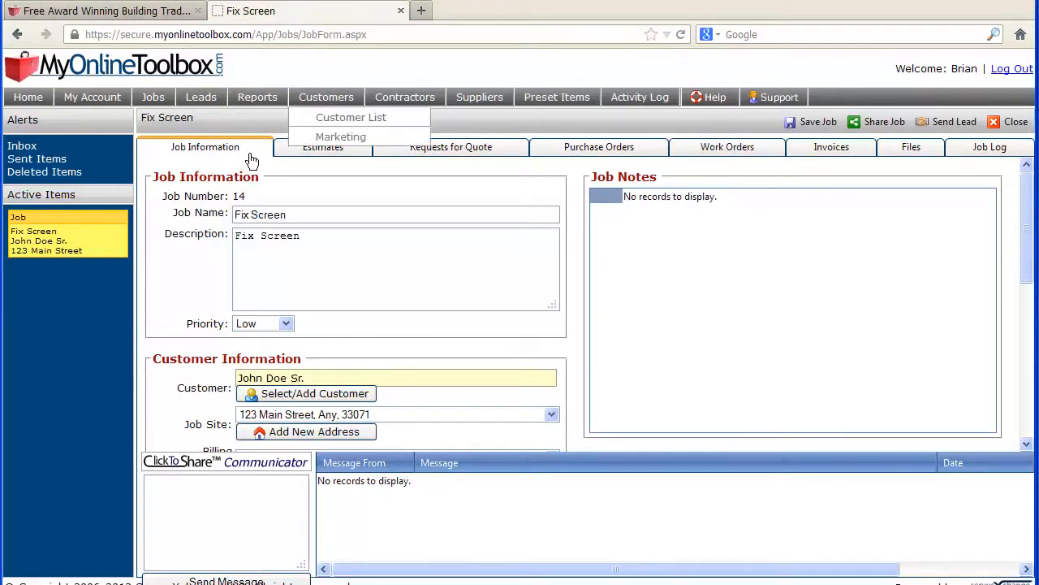
pyautogui.moveTo(256, 166)
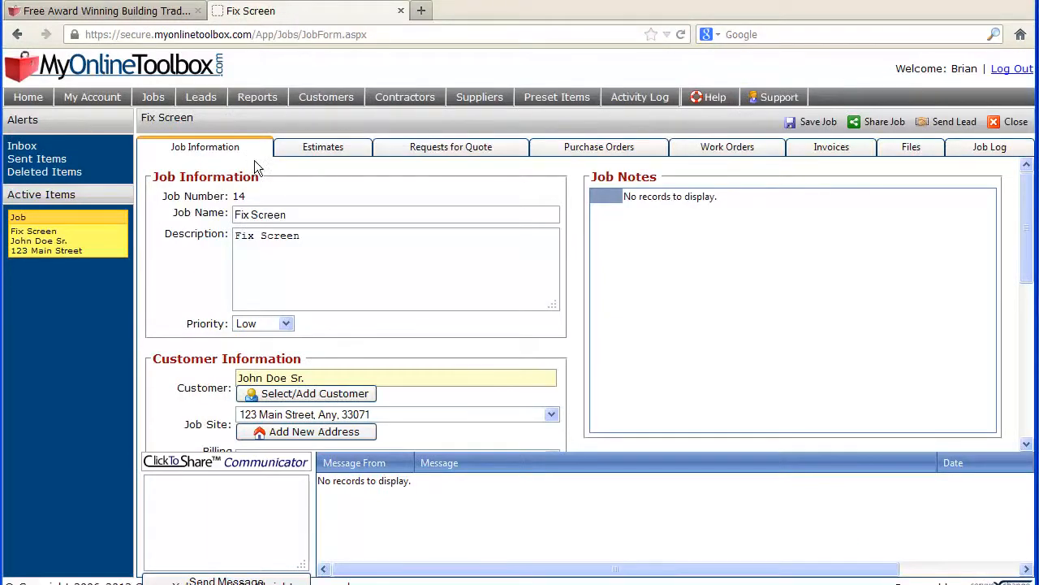
pyautogui.moveTo(321, 150)
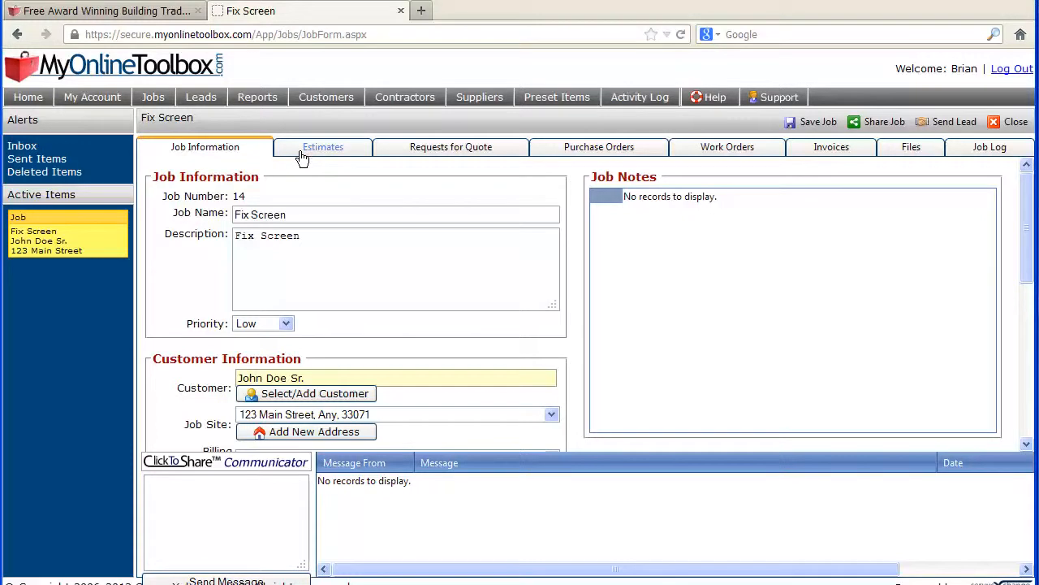
pyautogui.click(322, 146)
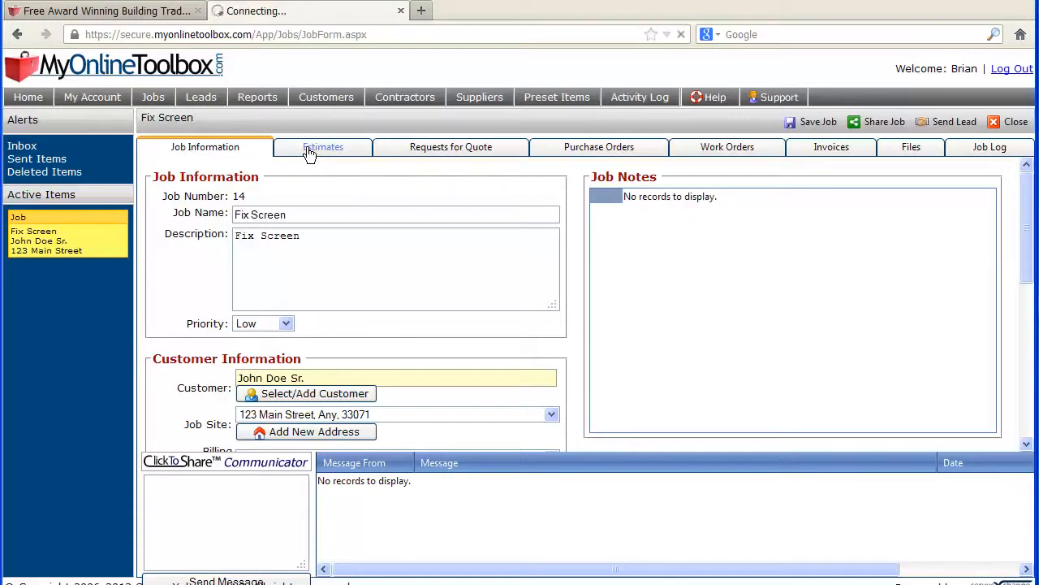
pyautogui.click(321, 146)
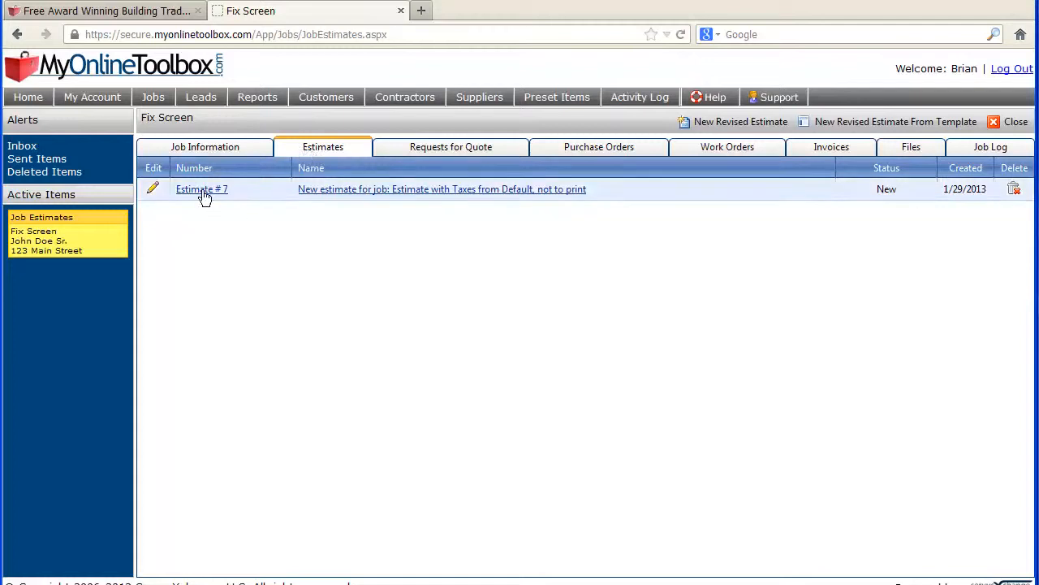
pyautogui.click(202, 189)
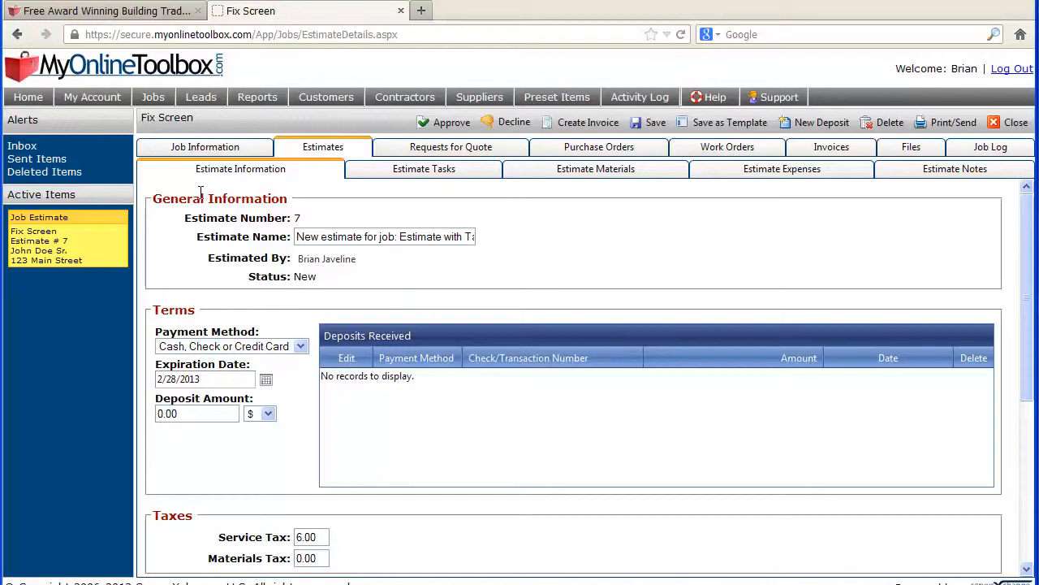
pyautogui.moveTo(393, 174)
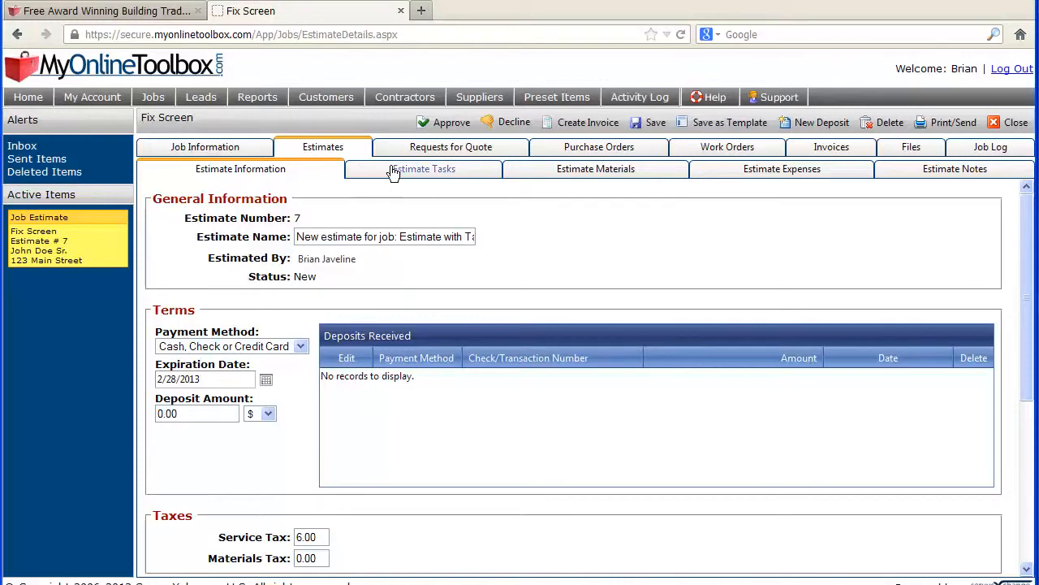
# Step: Review the estimate's single $100 screen-fixing task, then list the job's invoices with open Invoice # 16
pyautogui.click(422, 169)
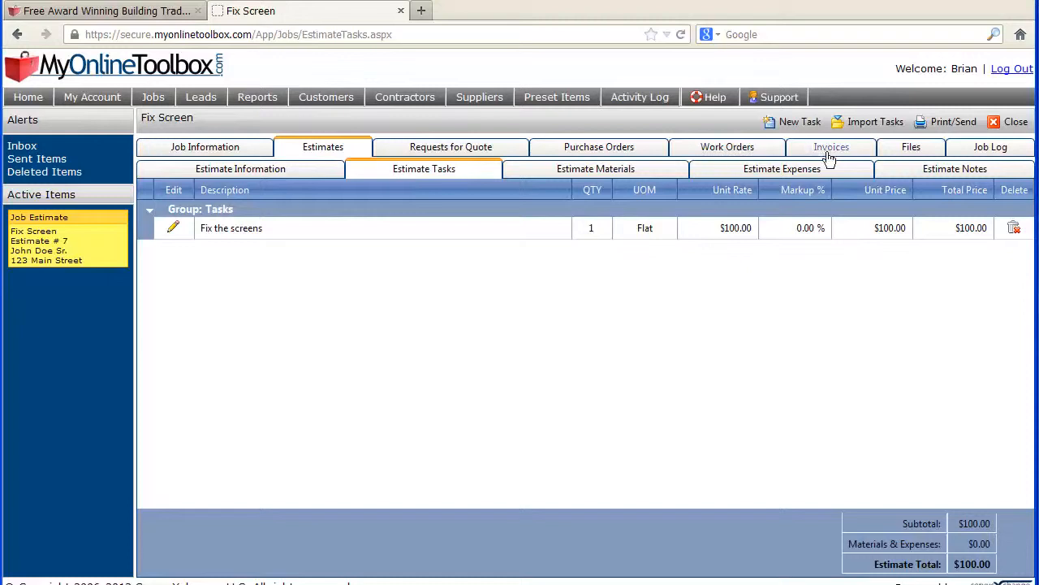
pyautogui.click(832, 146)
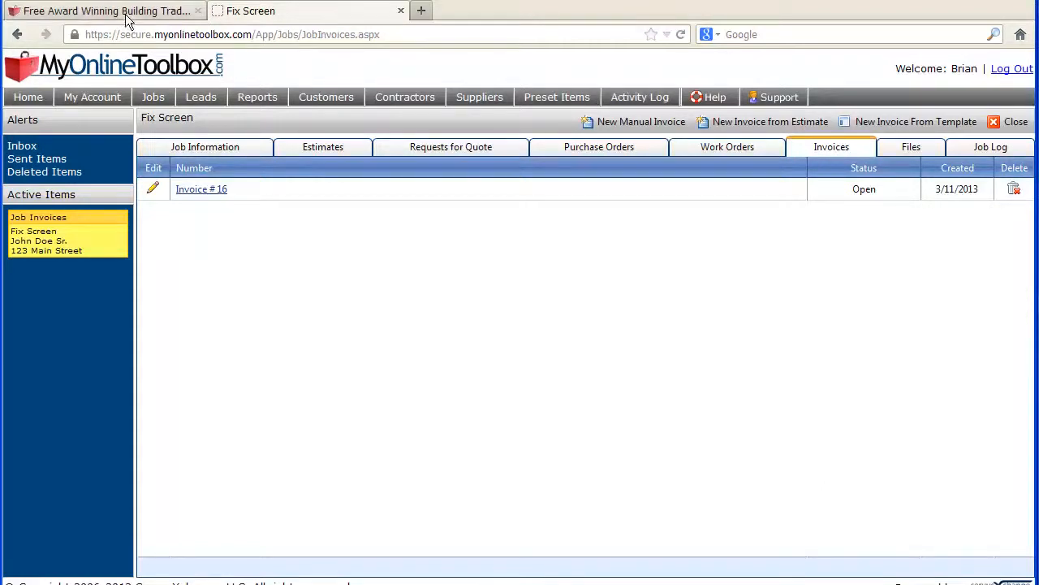
# Step: Return to the public website, view the Product Info overview, and land on the marketing home page
pyautogui.click(100, 9)
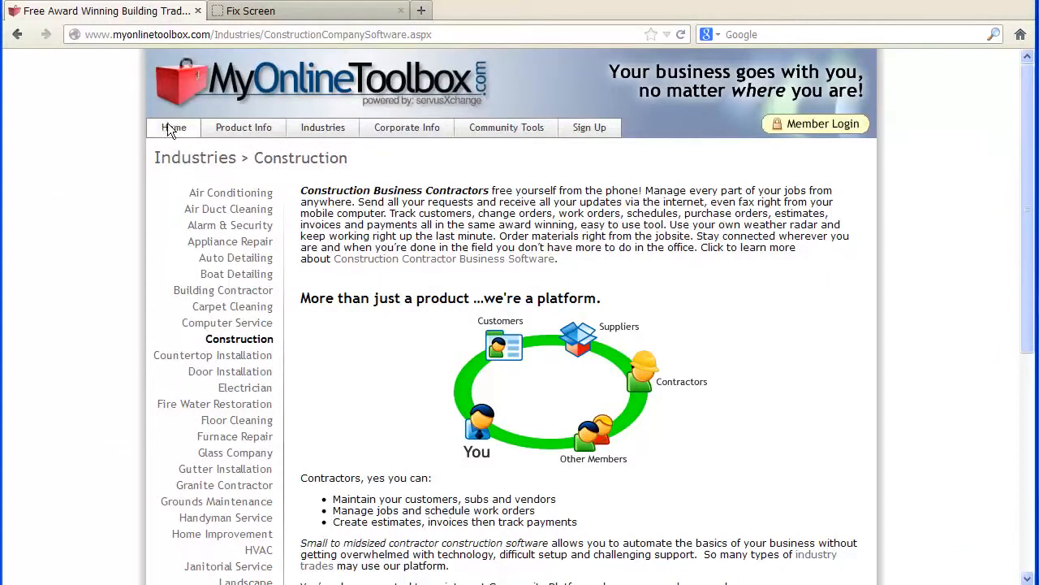
pyautogui.click(244, 127)
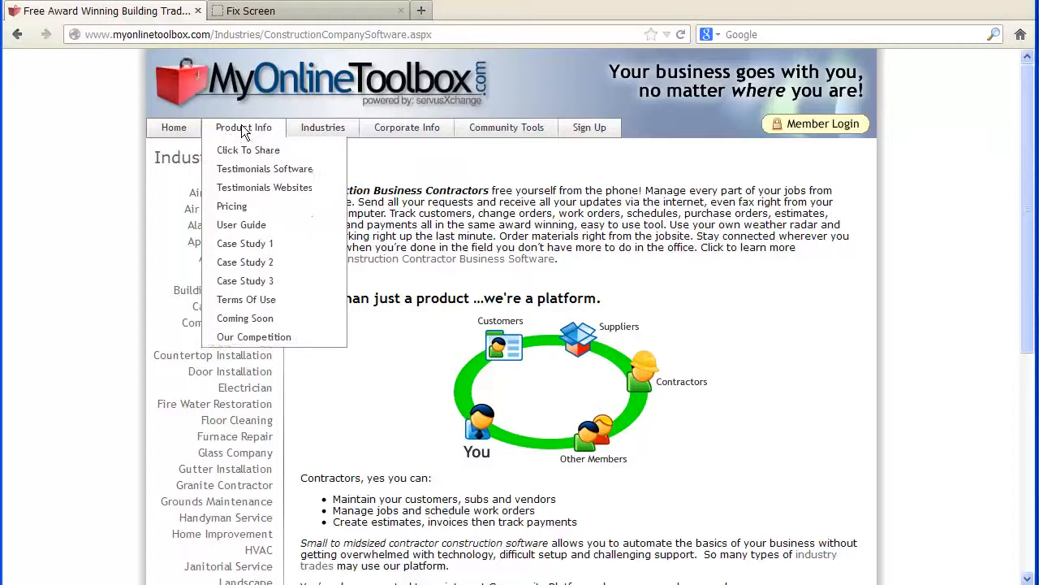
pyautogui.click(237, 140)
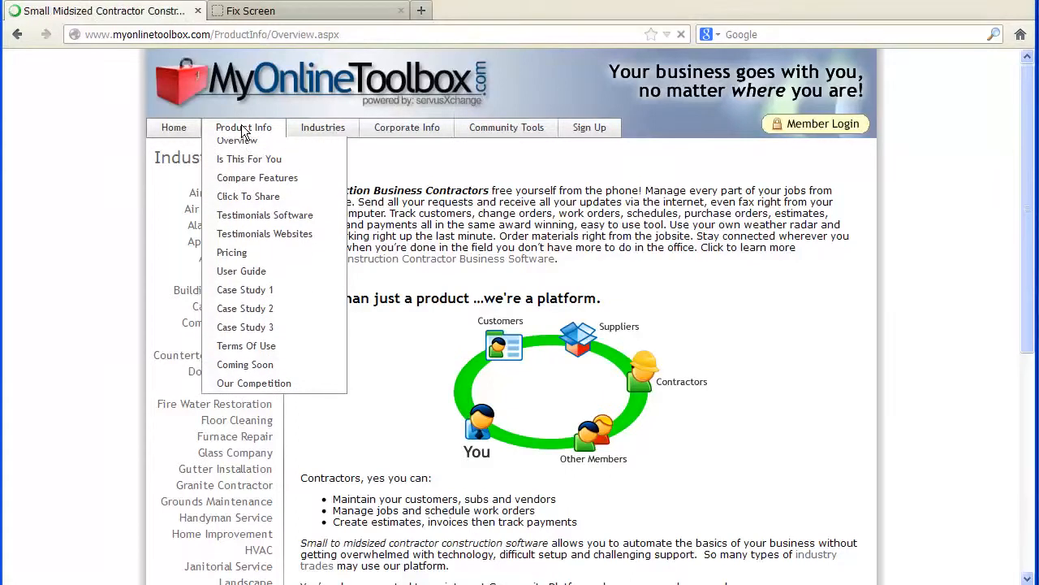
pyautogui.click(174, 127)
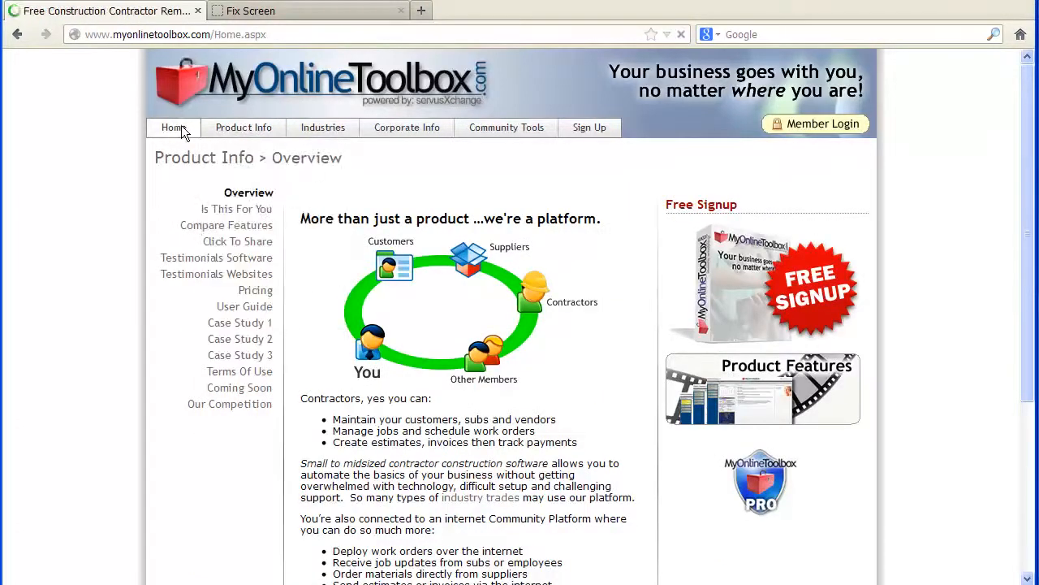
pyautogui.click(172, 127)
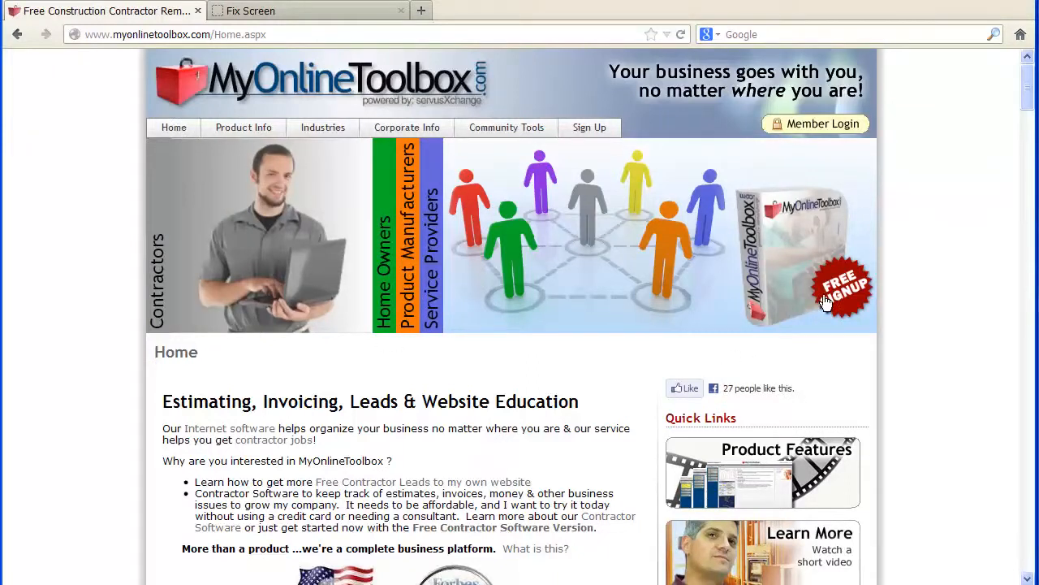
pyautogui.moveTo(494, 359)
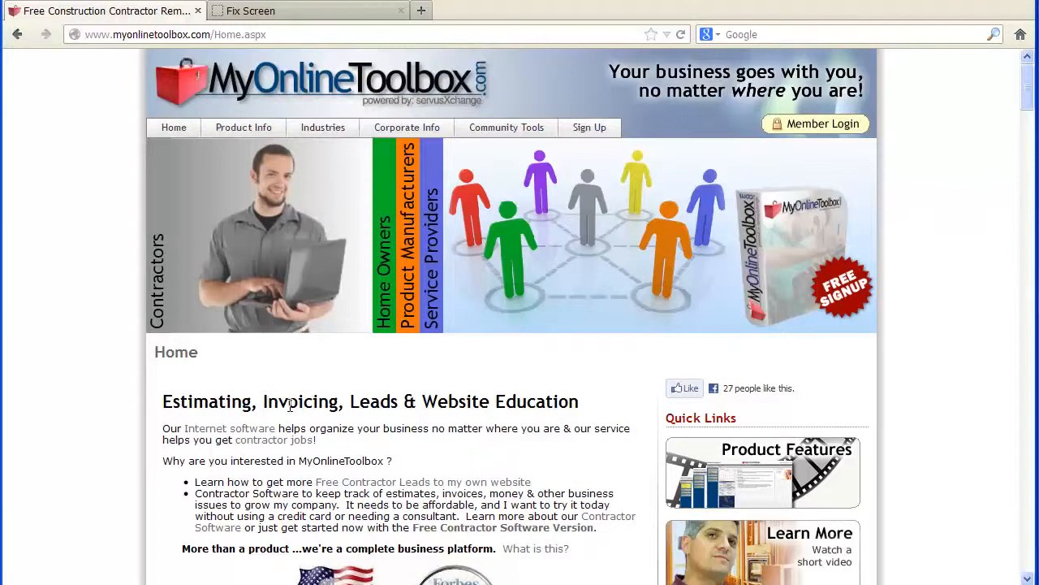
pyautogui.moveTo(393, 406)
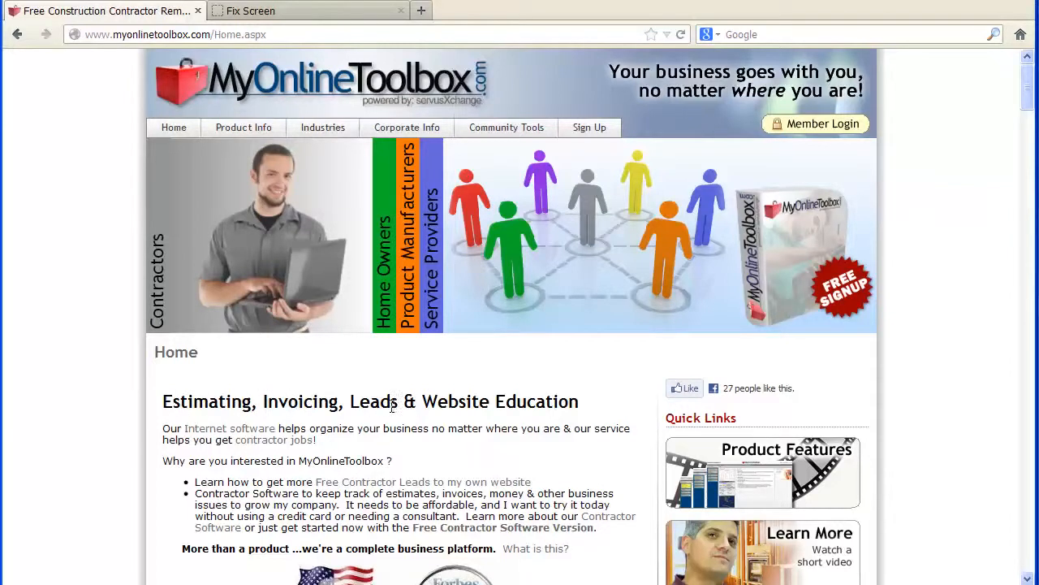